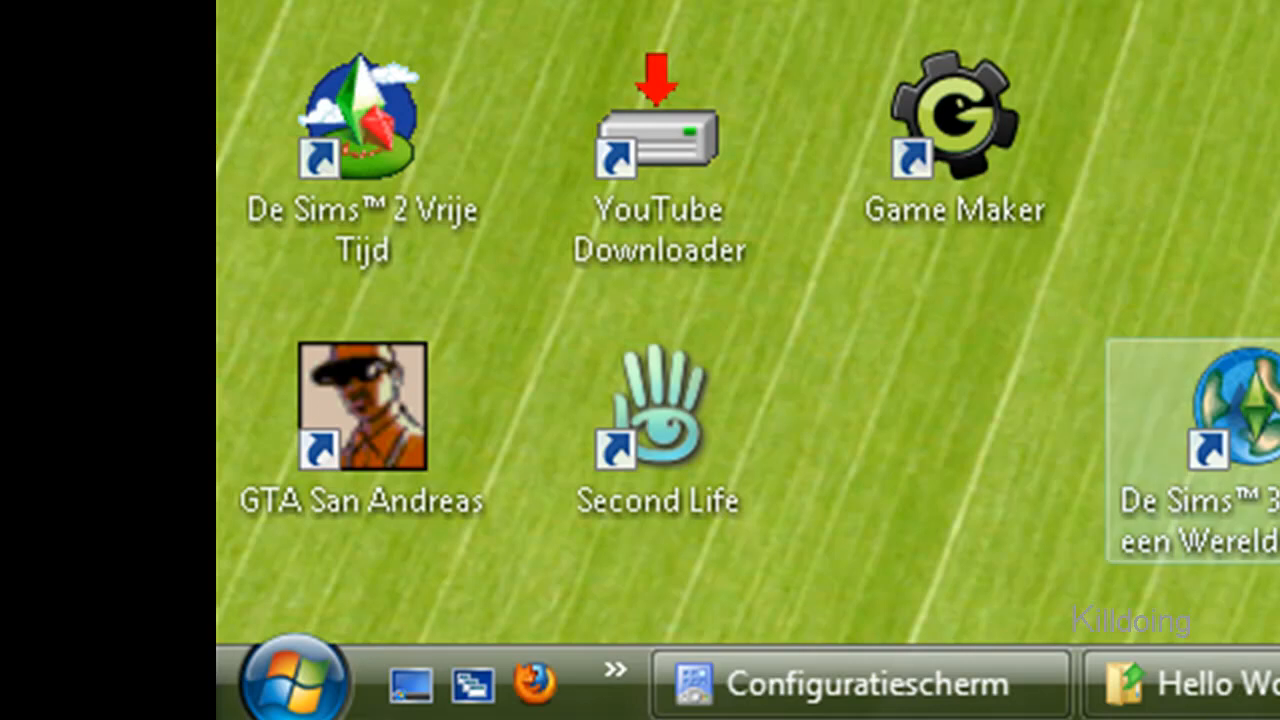
mouse_move(292, 680)
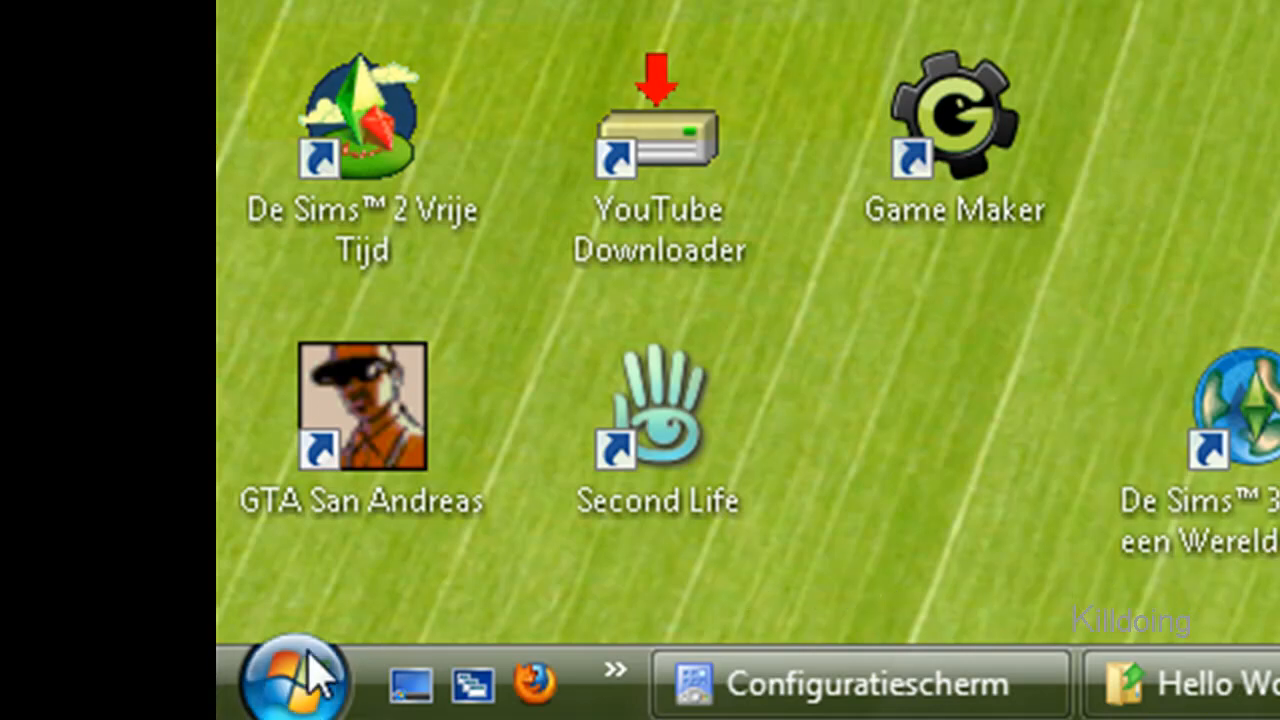
Step: Launch Visual Basic 2008 Express Edition from the Start menu
left_click(292, 680)
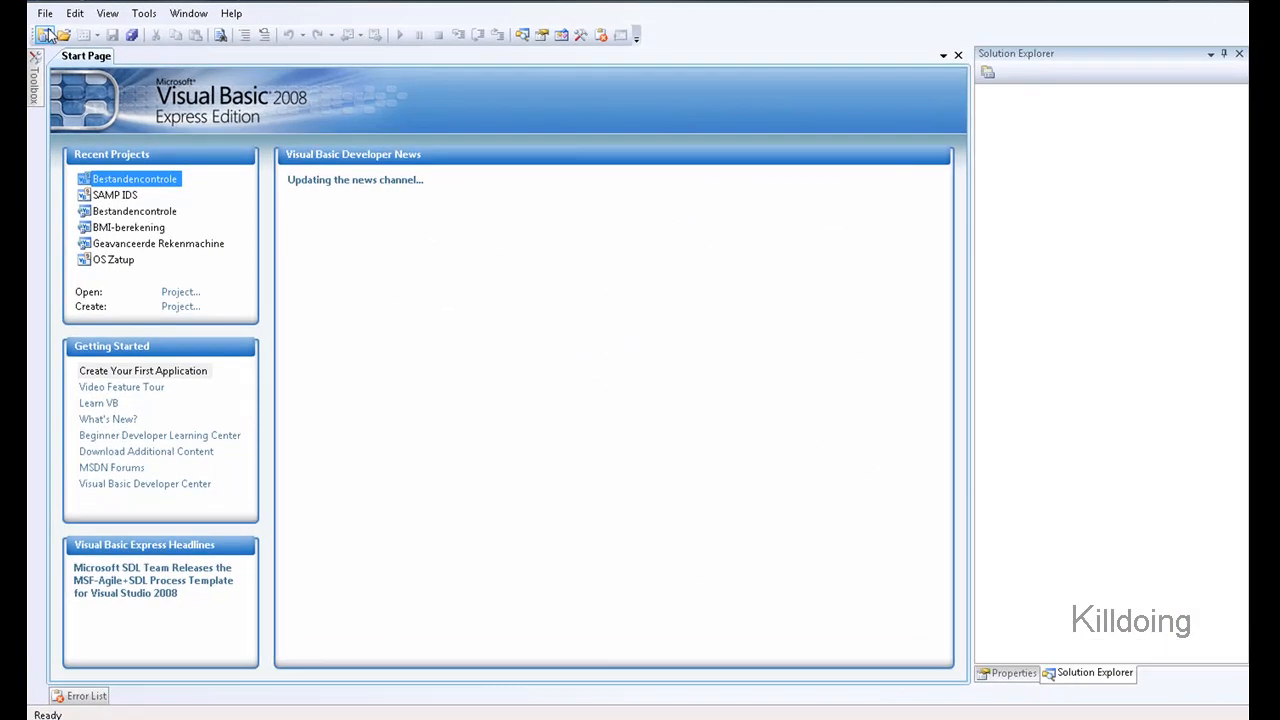
Step: Create a Windows Forms Application project named 'Hello World - Tutorial Video'
left_click(42, 36)
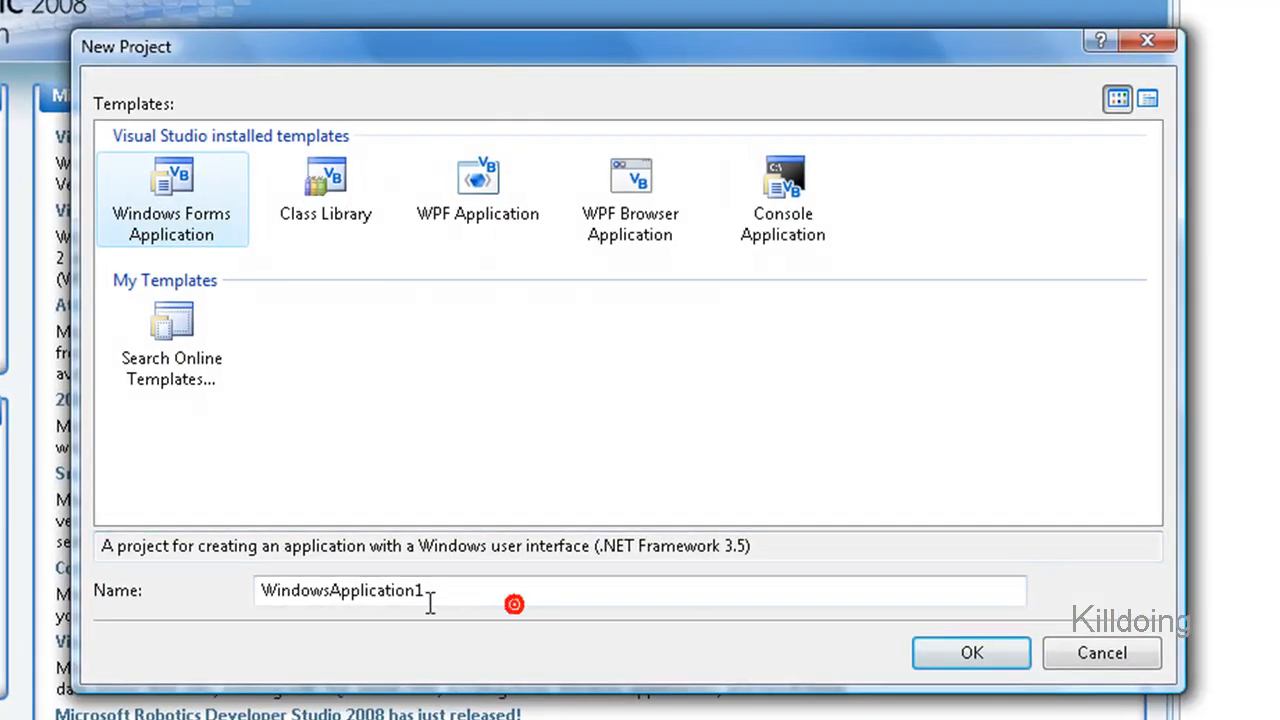
type("Hello World -")
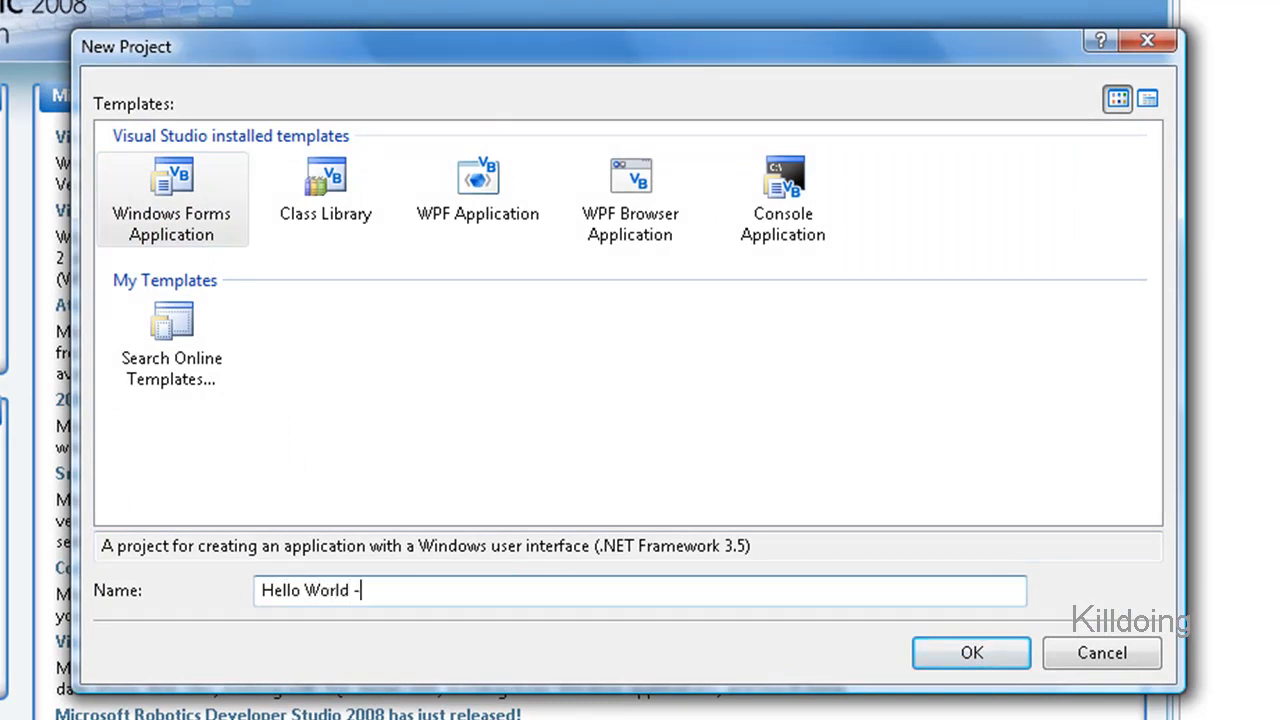
type("Tutori")
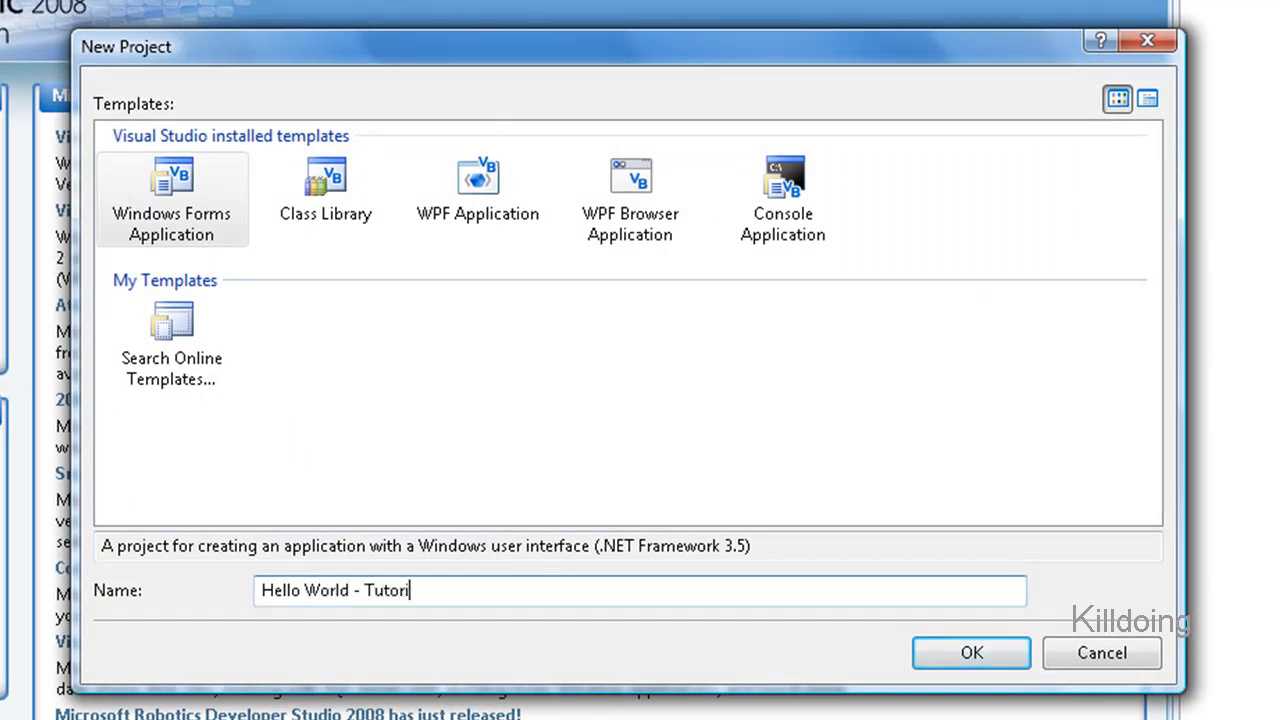
type("al Video")
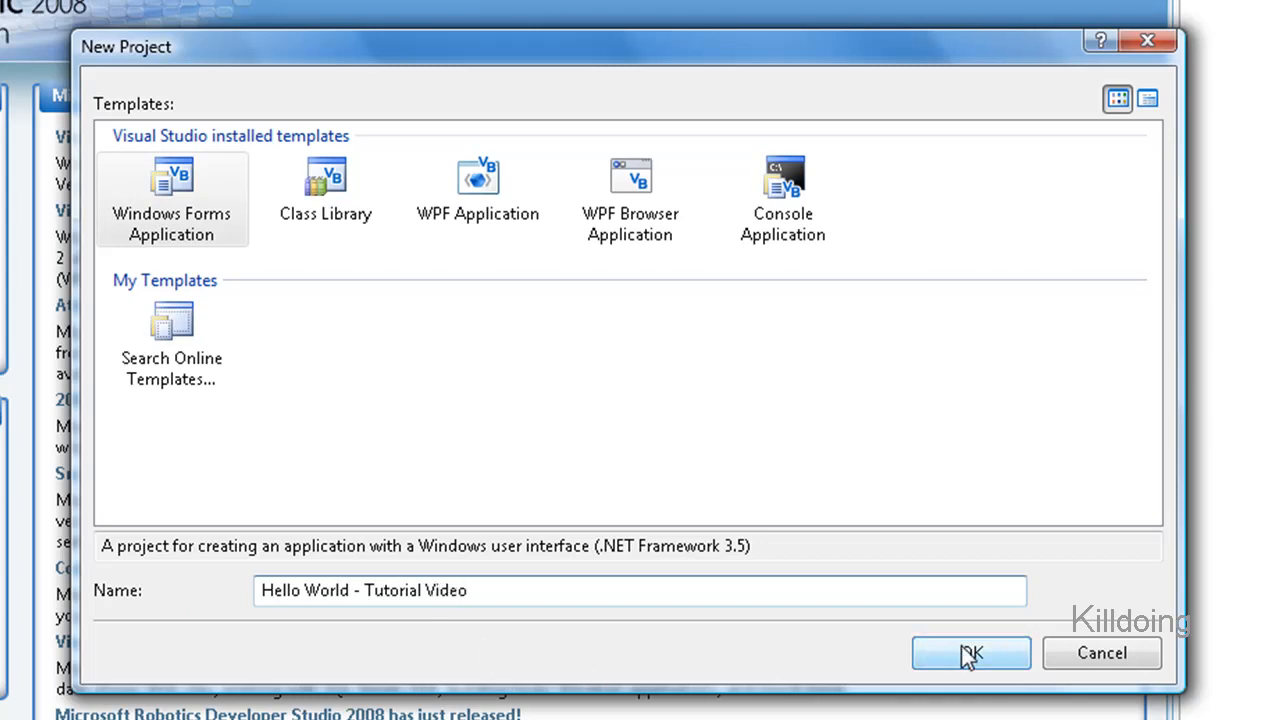
left_click(968, 652)
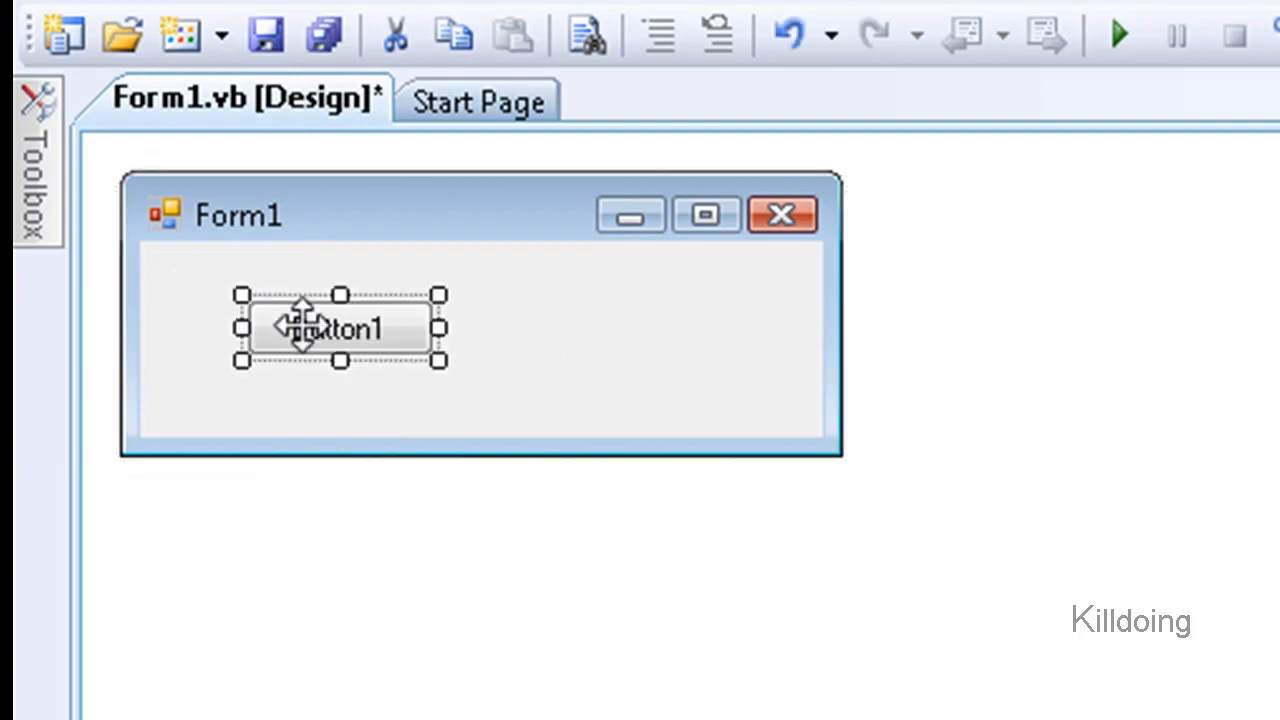
Step: Move Button1 to Form1's top-left corner and enlarge it
left_click_drag(340, 330, 230, 268)
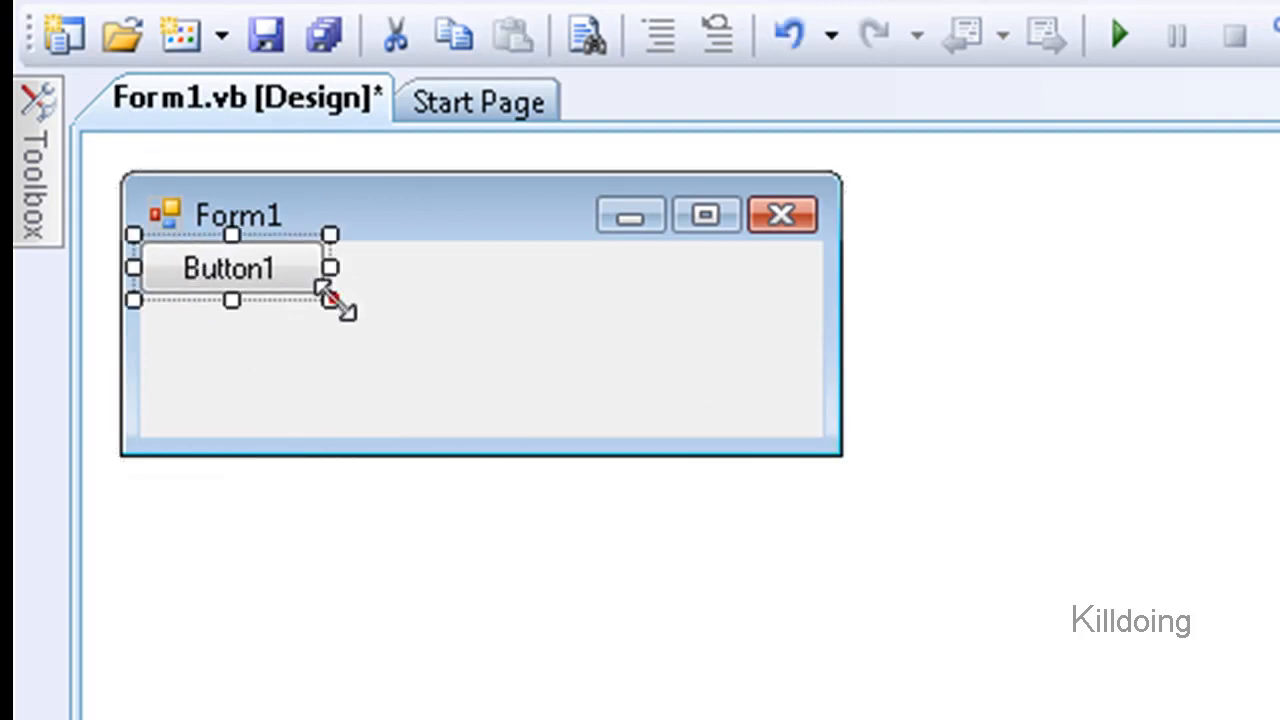
left_click_drag(330, 300, 816, 390)
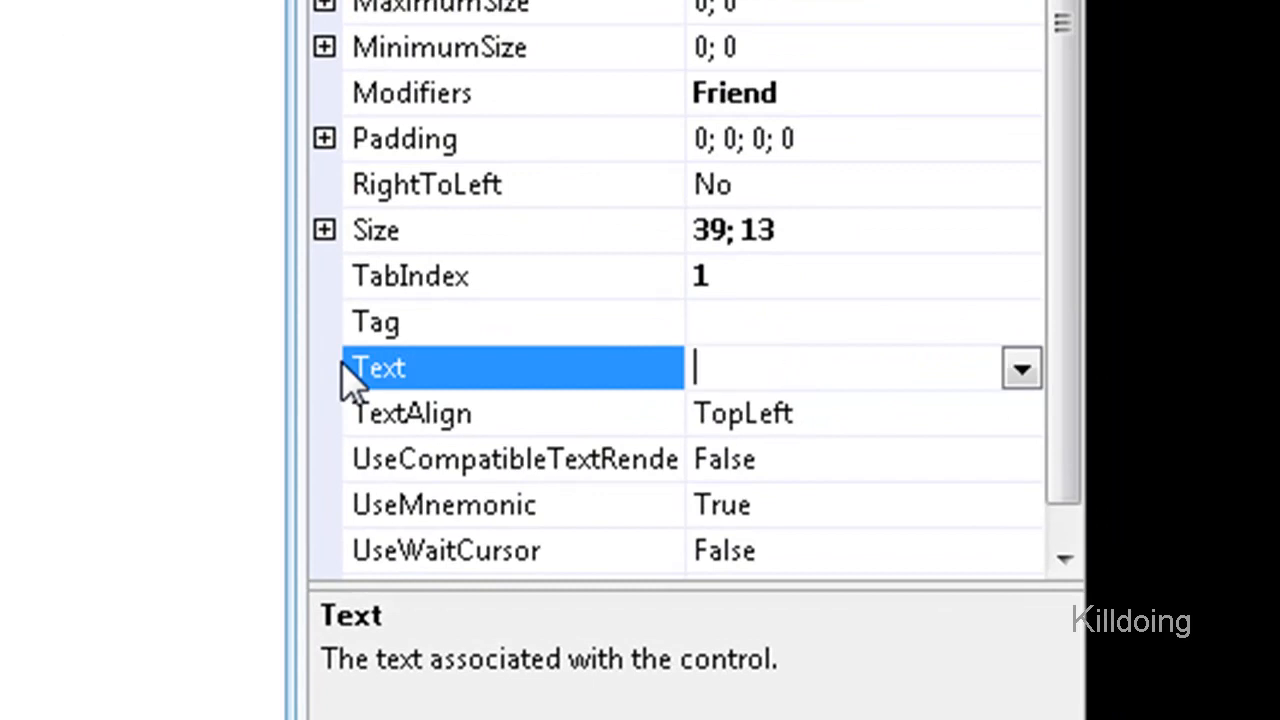
Step: Set the label's Text to 'Hmm, what should this button do?'
type("Hmm, what should this button do?")
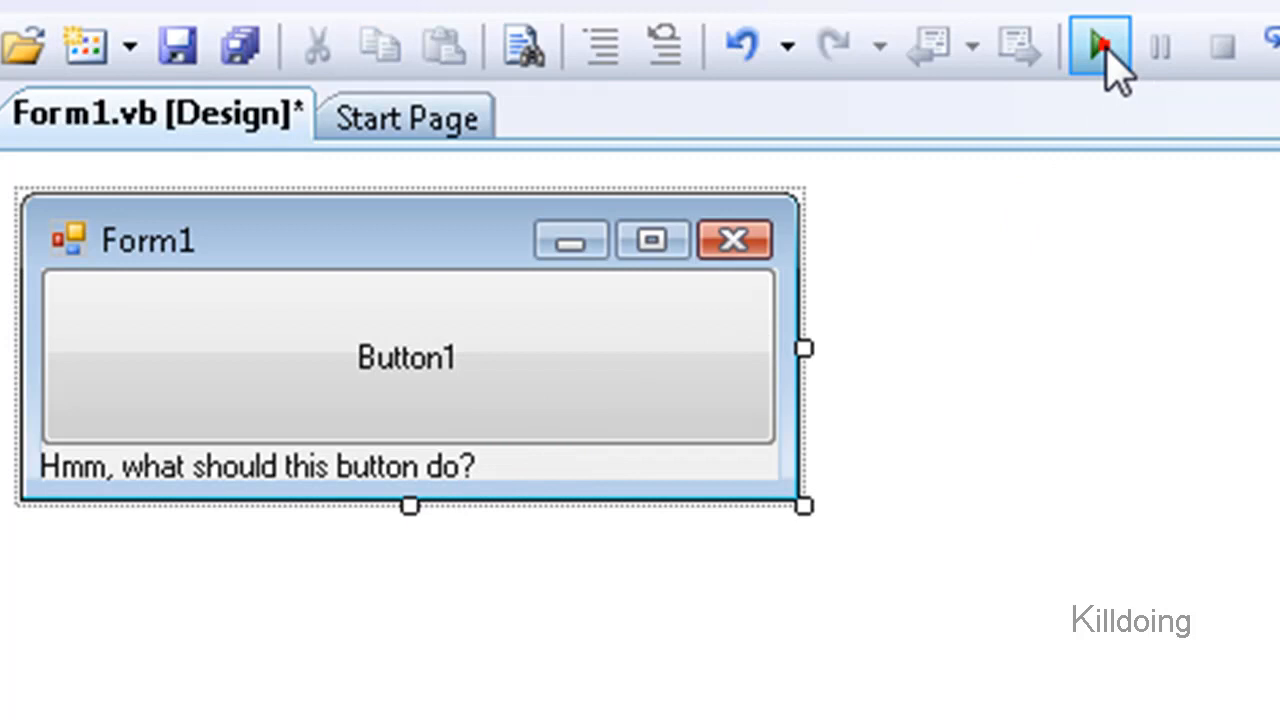
Step: Run the app to try it, then bring up Button1's Click handler code
left_click(1098, 44)
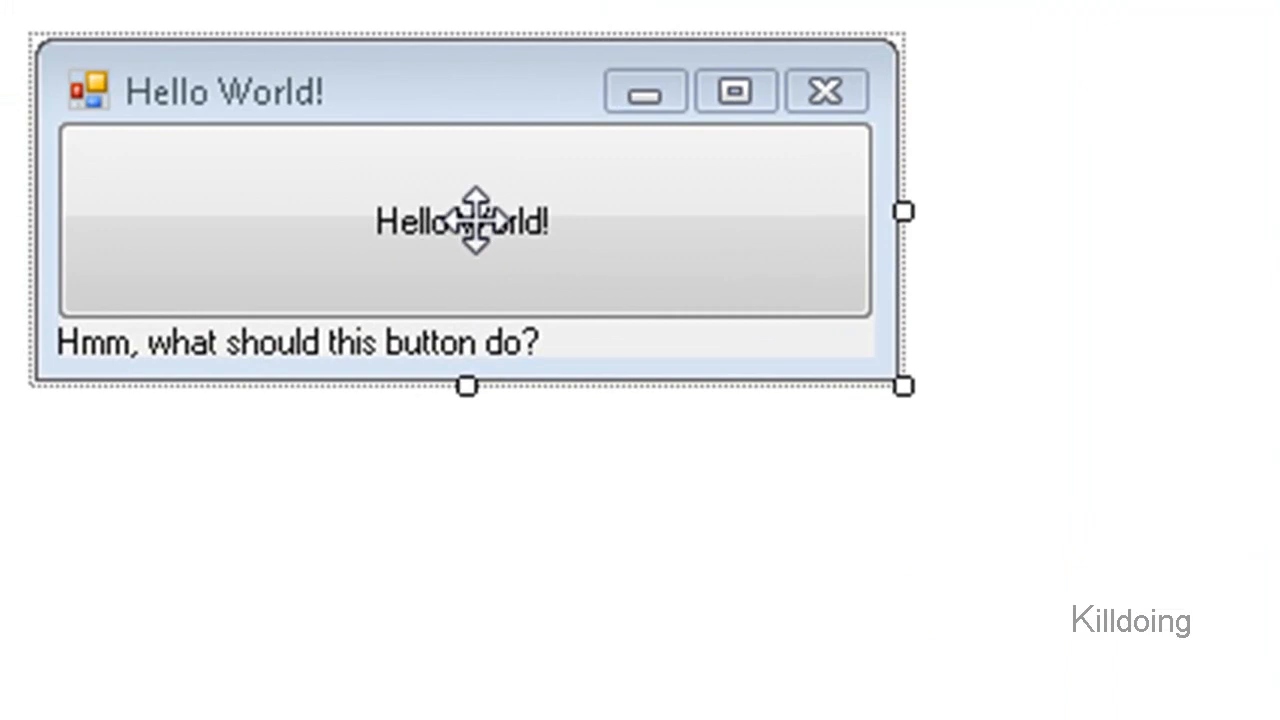
double_click(462, 220)
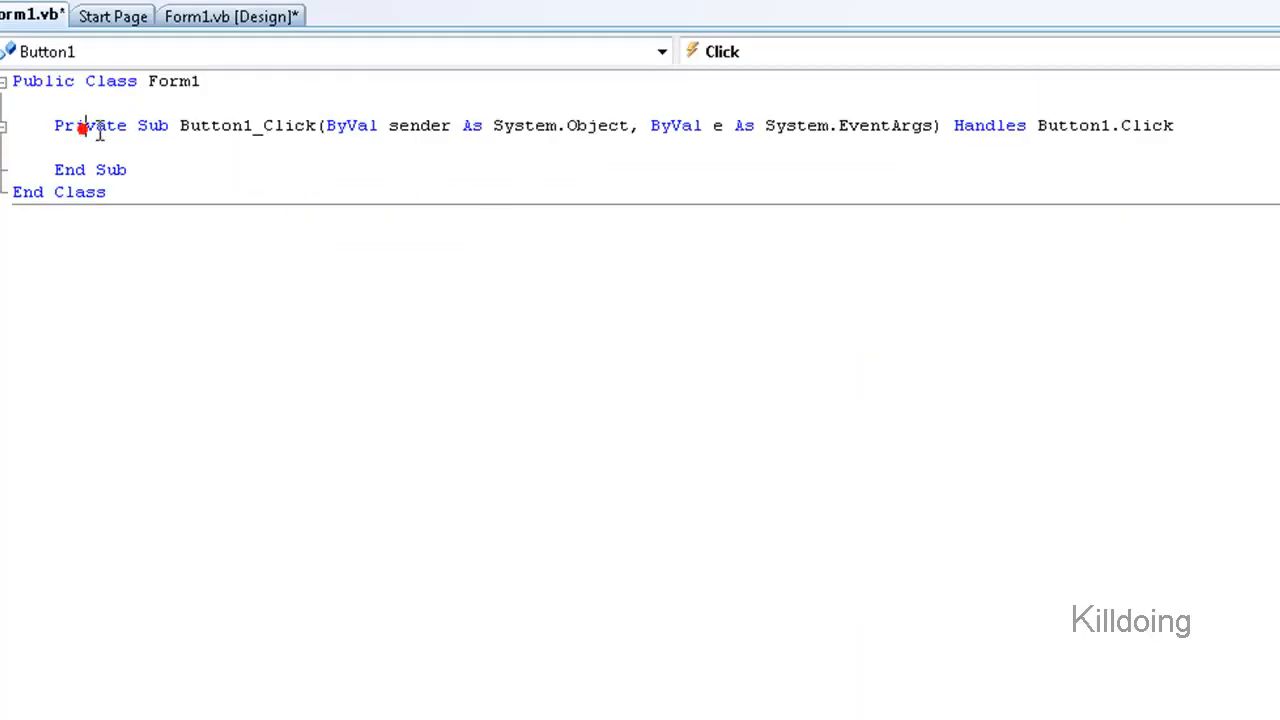
left_click(660, 52)
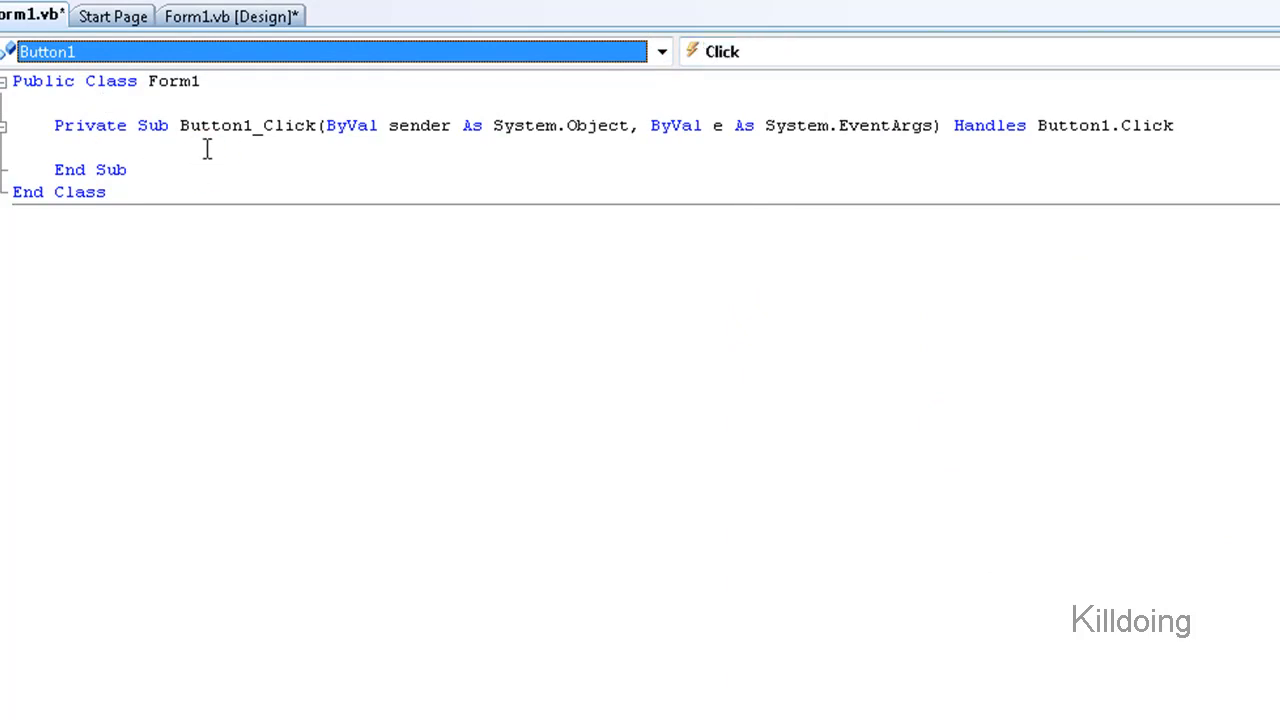
Step: Add MsgBox("Hello World!") inside Button1_Click
type("M")
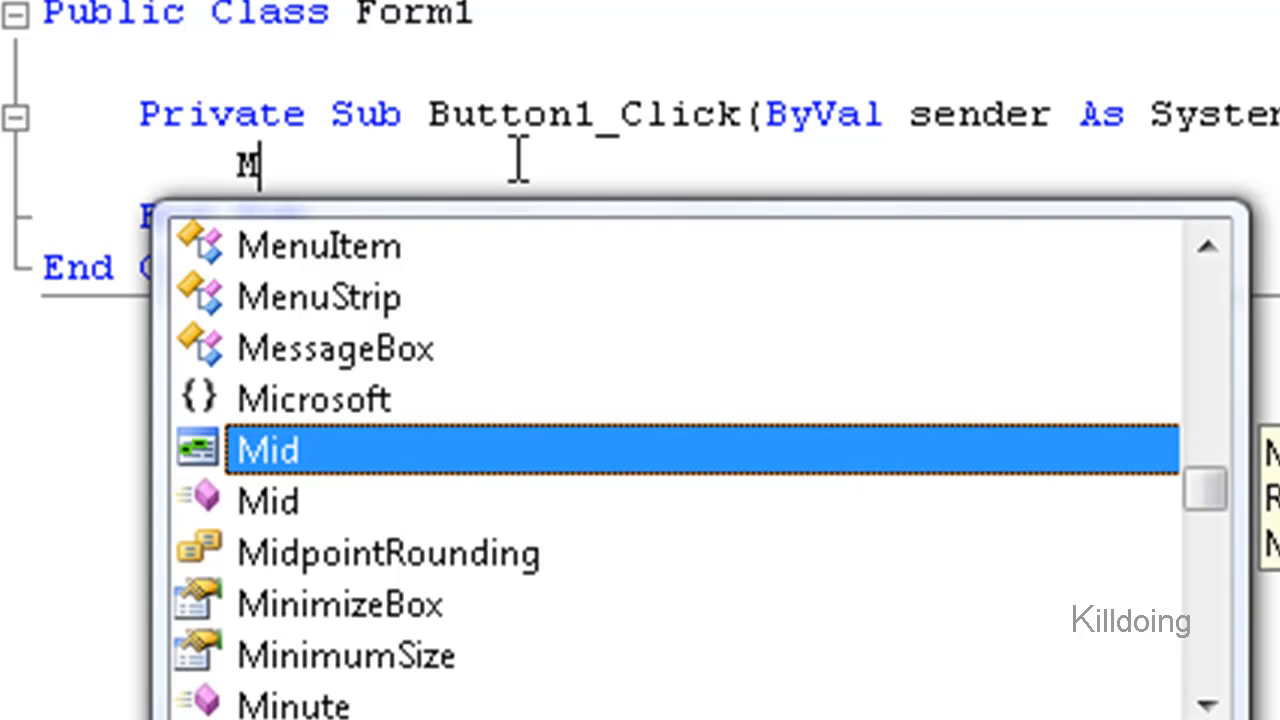
type("sgBox(")
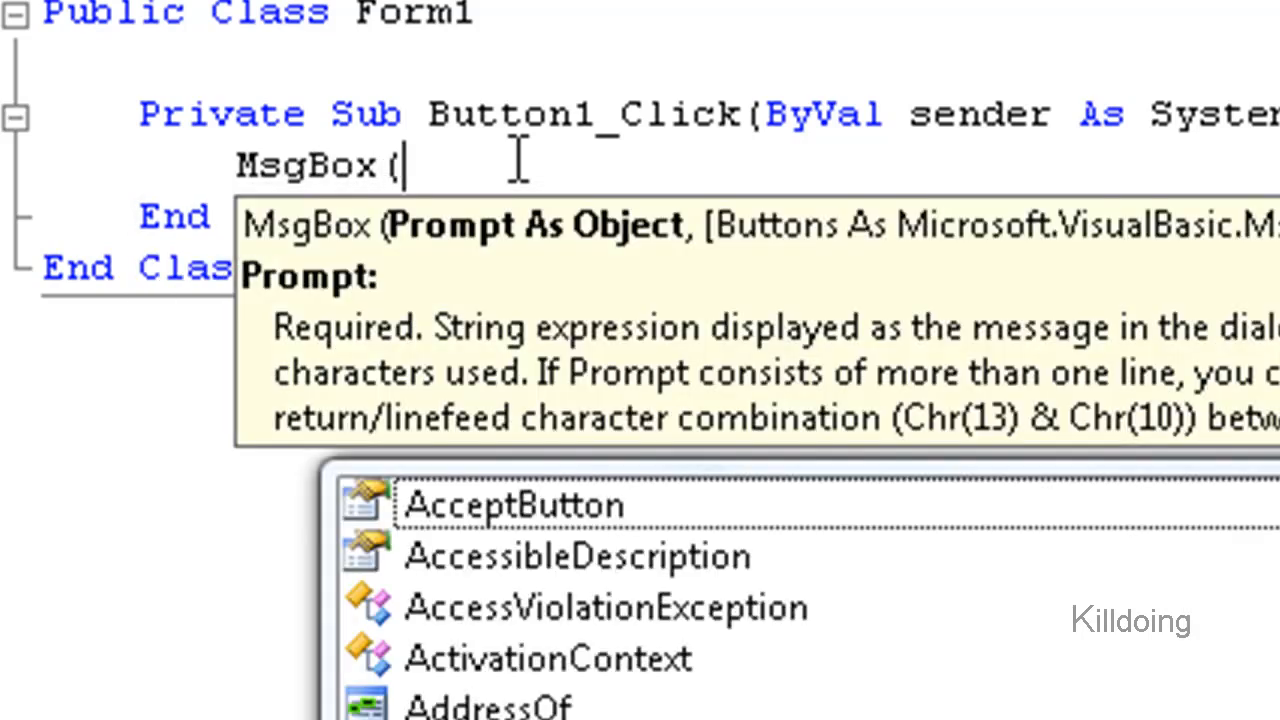
type("\"Hello W")
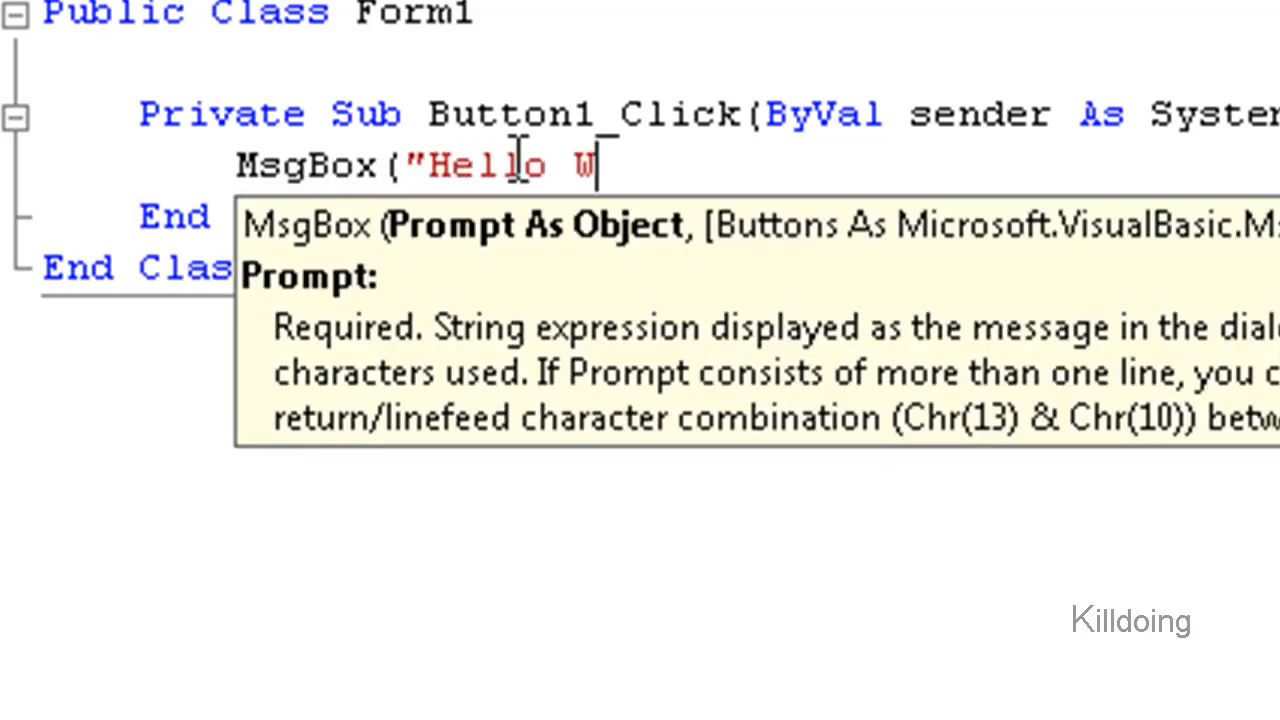
type("orld!\"")
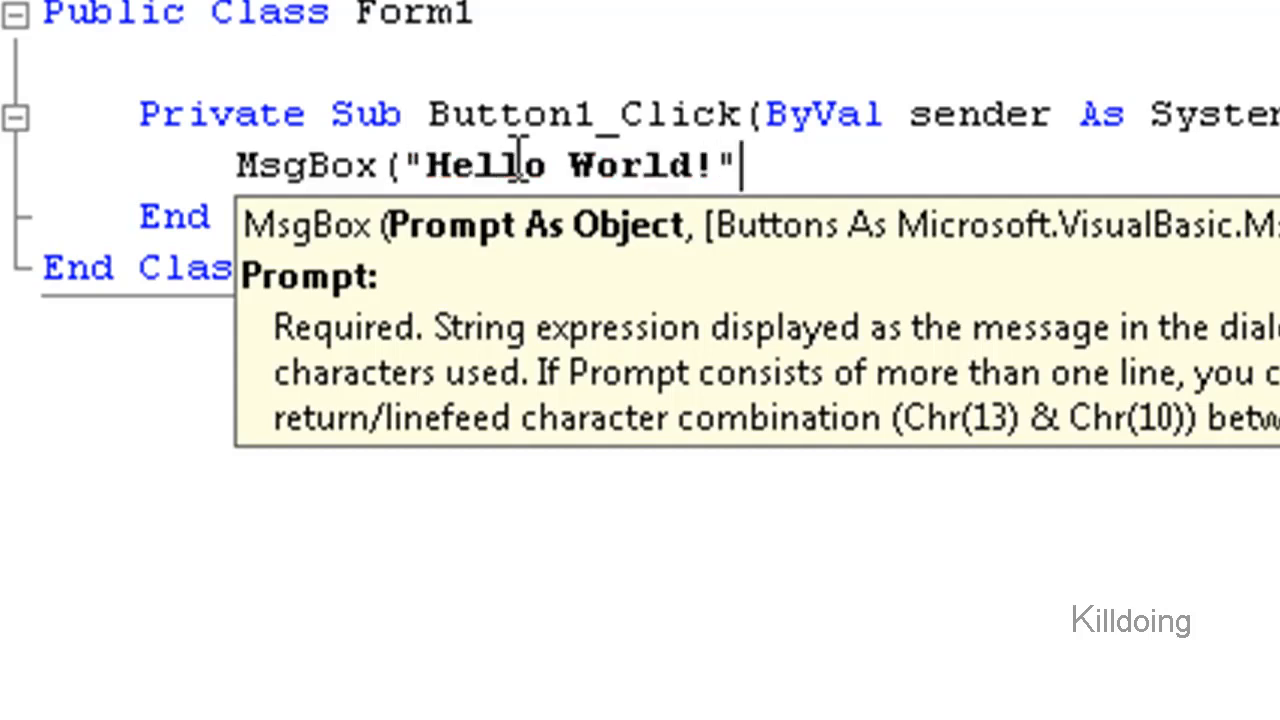
Step: Add Label1.Text = "Surprise!" on the next line of Button1_Click
type("L")
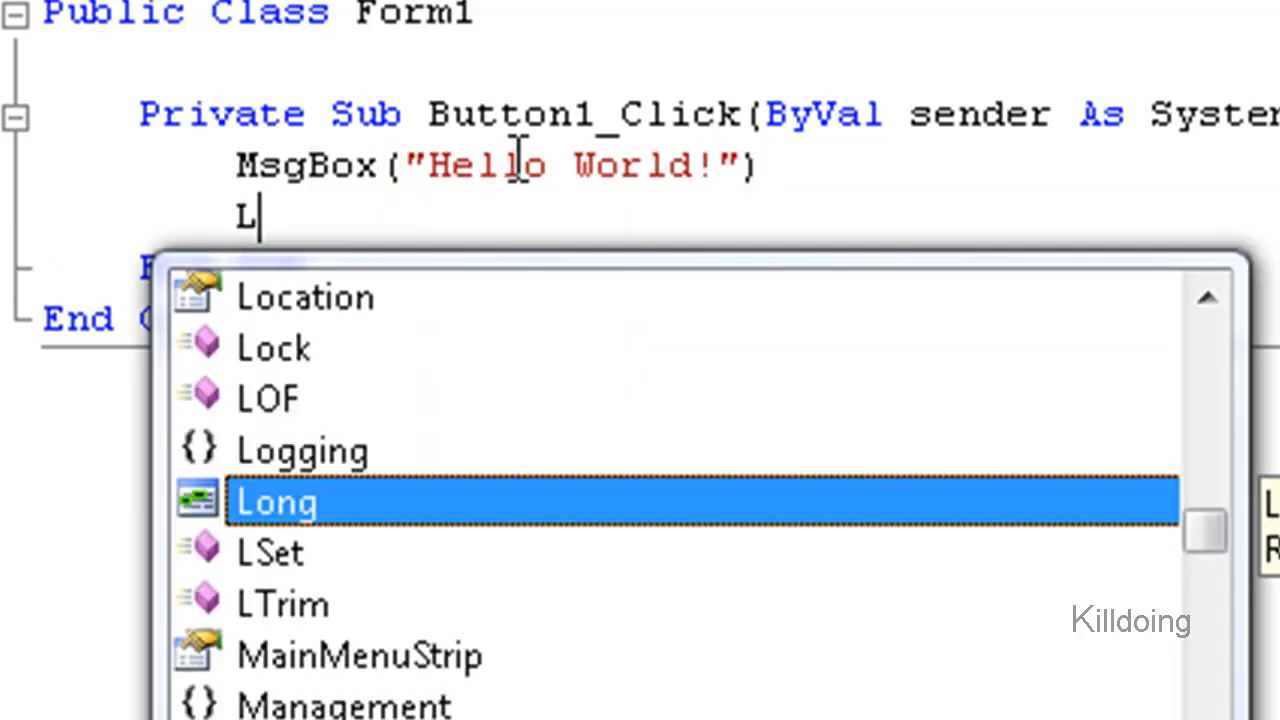
type("abel1.Text =")
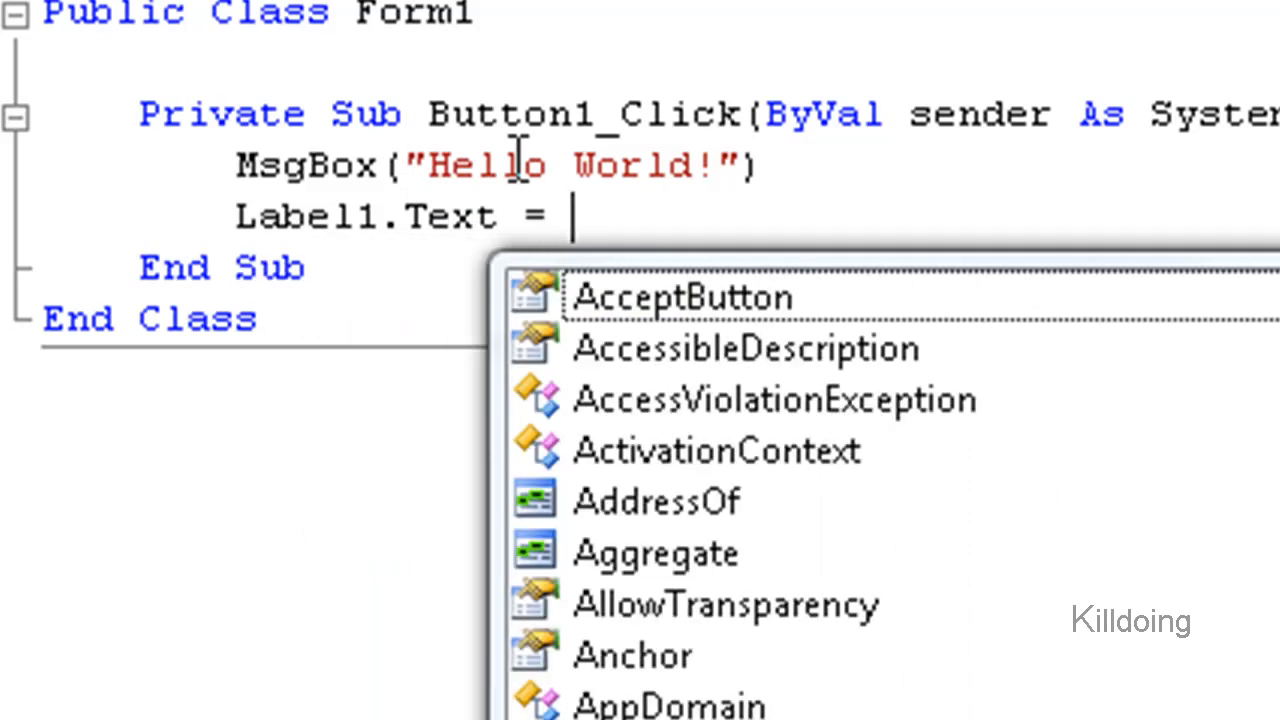
type("\"Surpris")
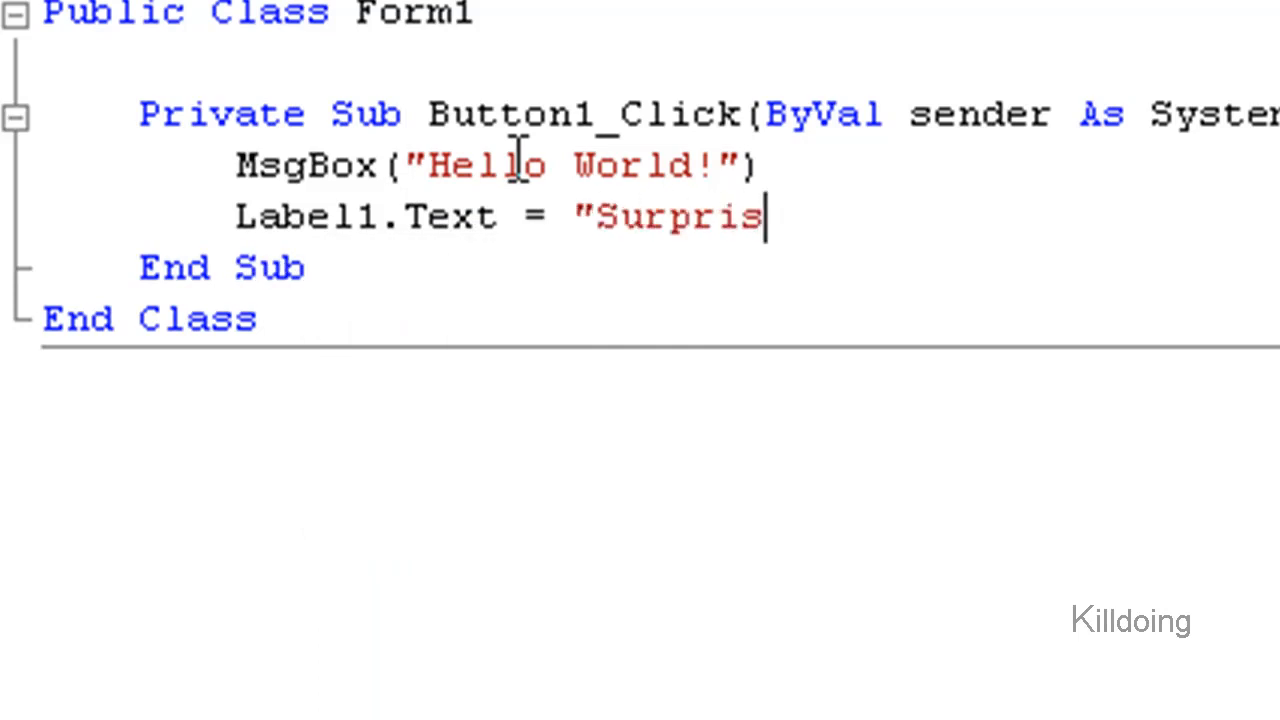
type("e!\"")
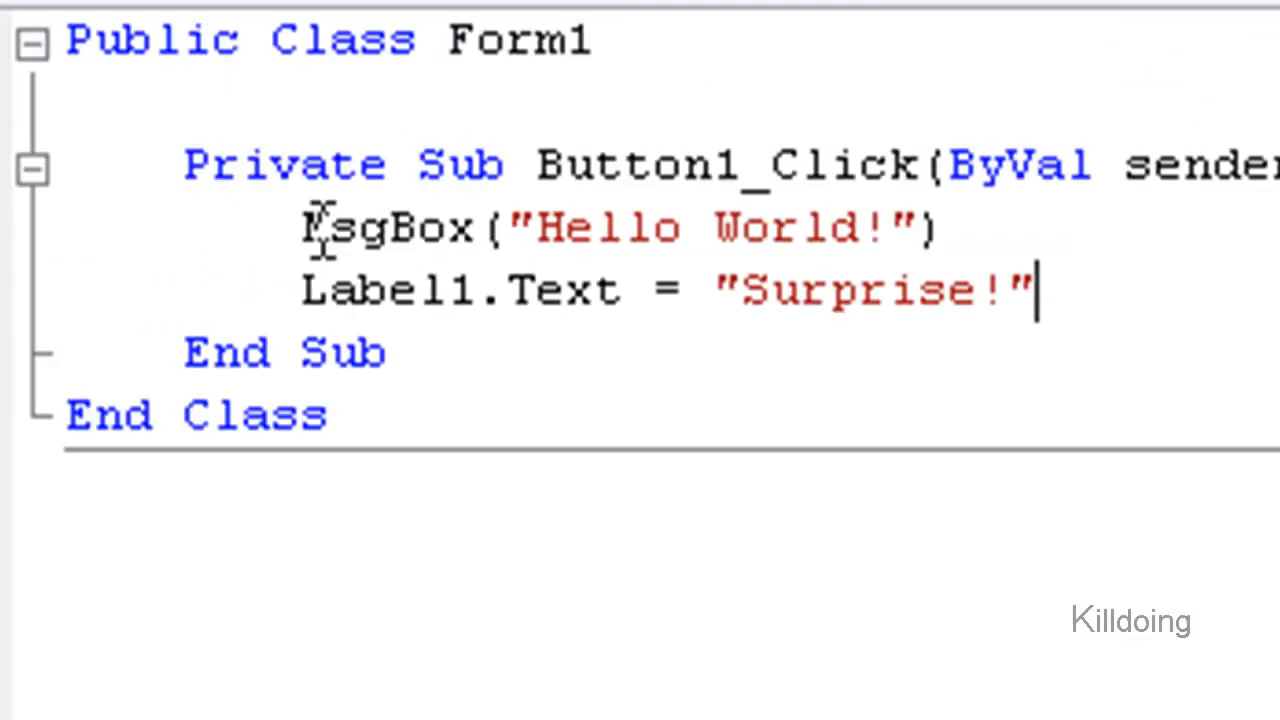
double_click(380, 228)
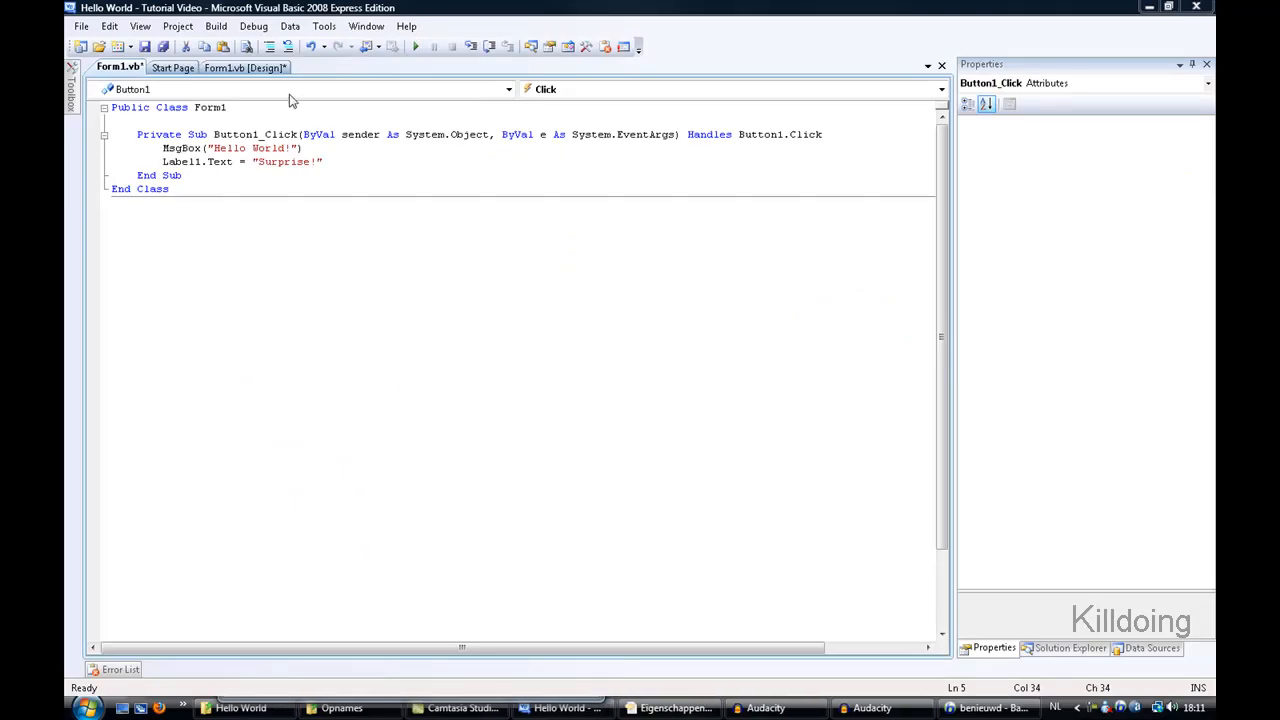
Step: Run the app, dismiss the Hello World! message twice and see the label read Surprise!
left_click(244, 68)
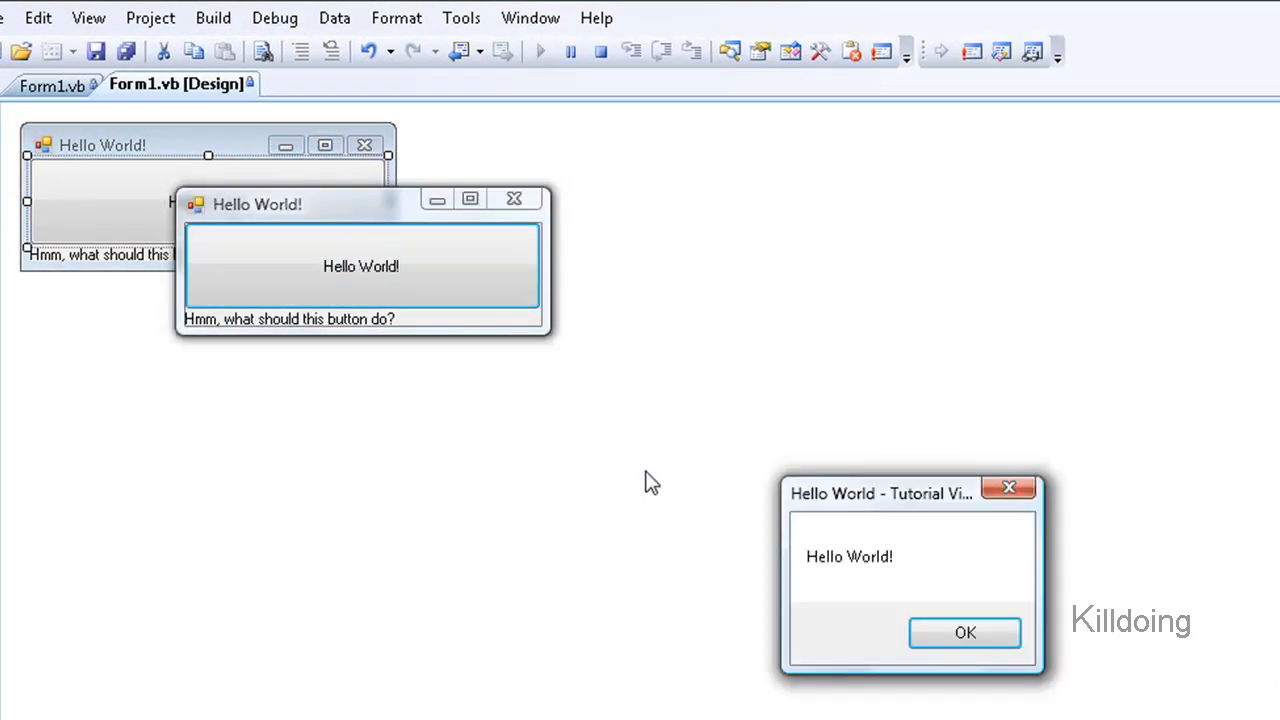
mouse_move(964, 632)
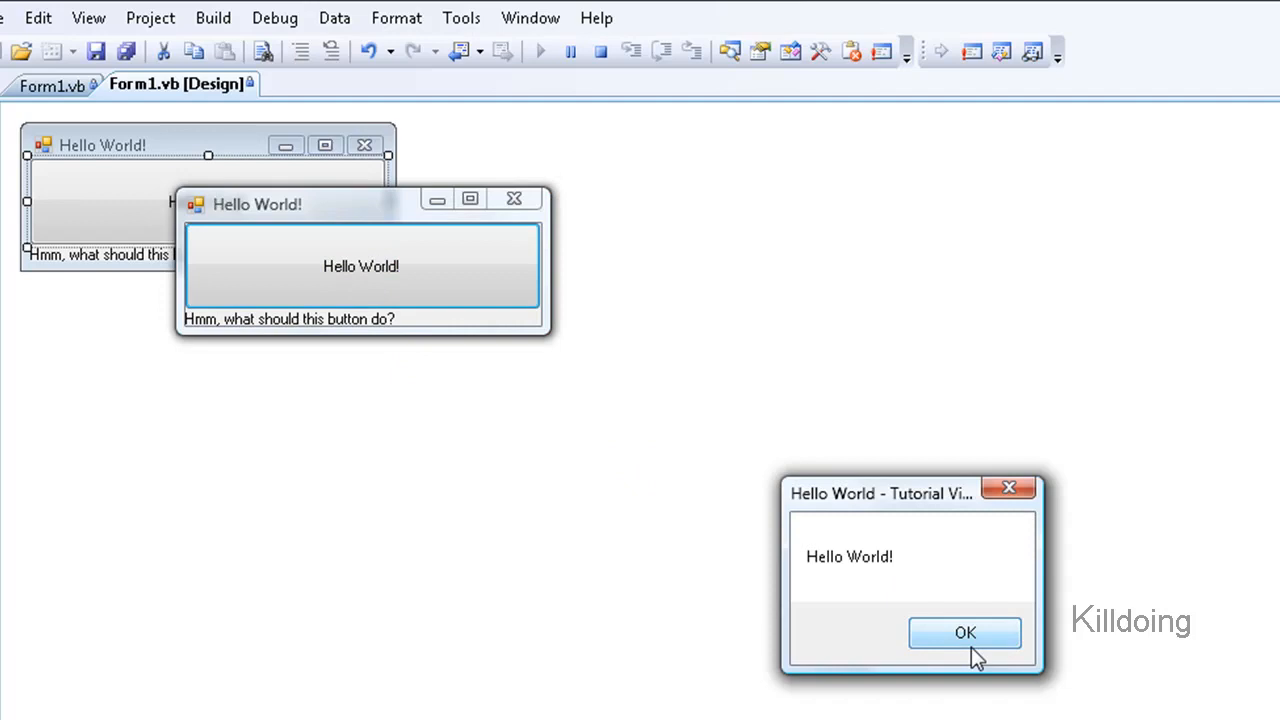
left_click(964, 632)
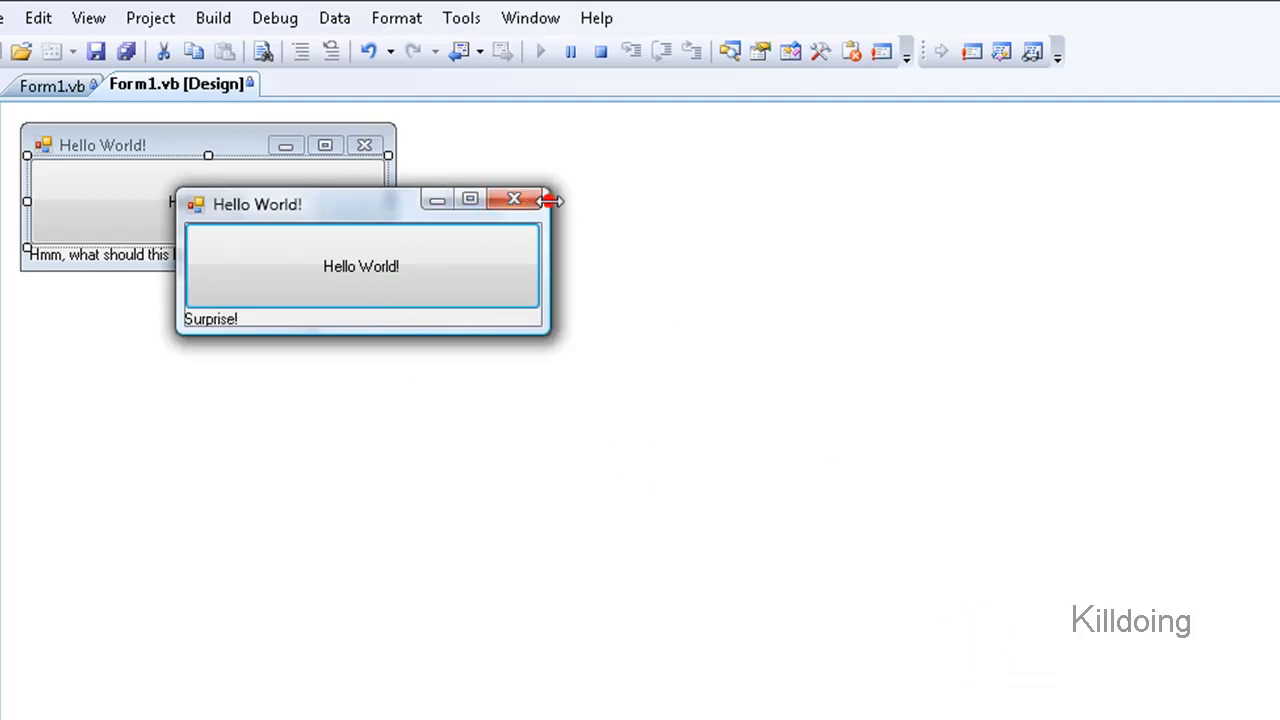
mouse_move(210, 336)
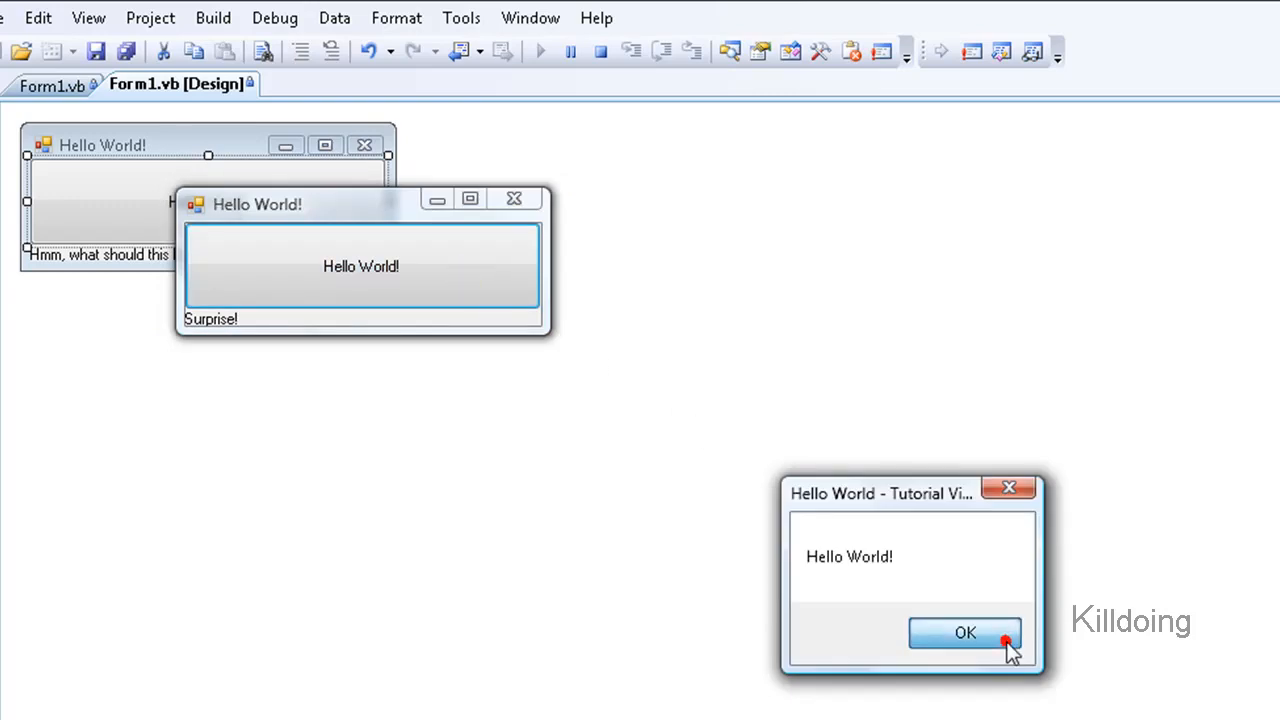
left_click(964, 632)
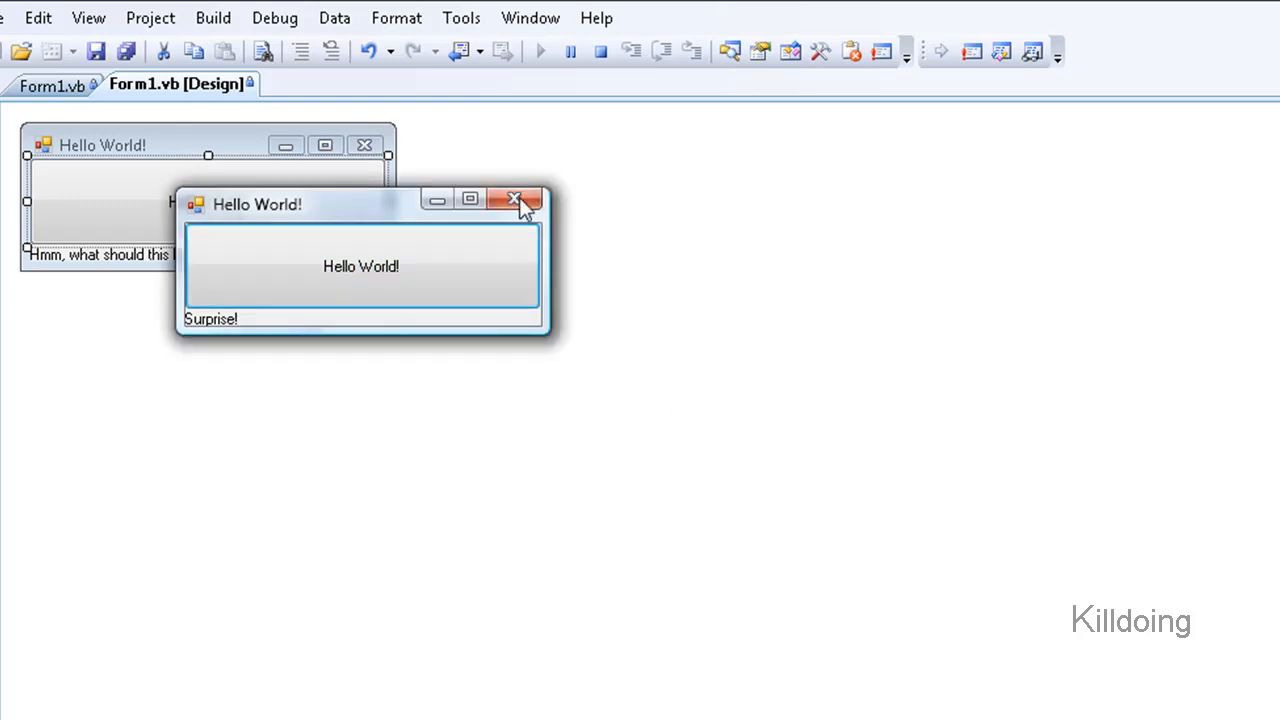
mouse_move(320, 370)
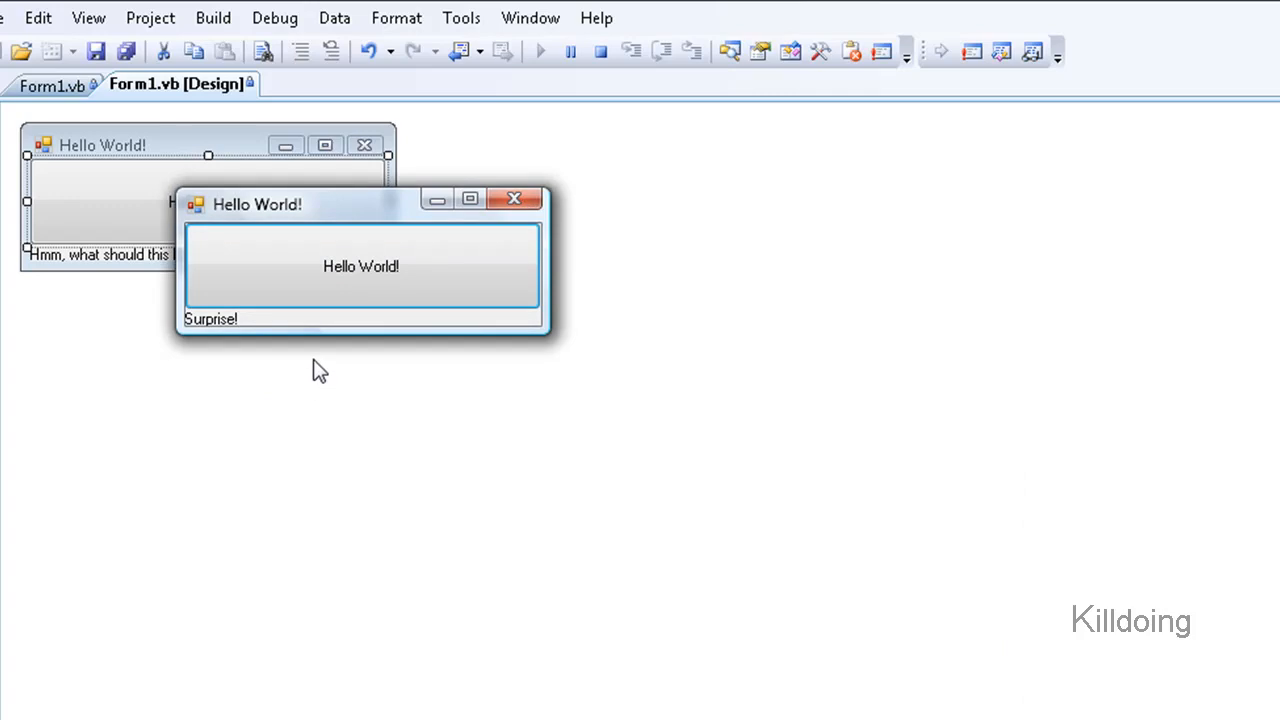